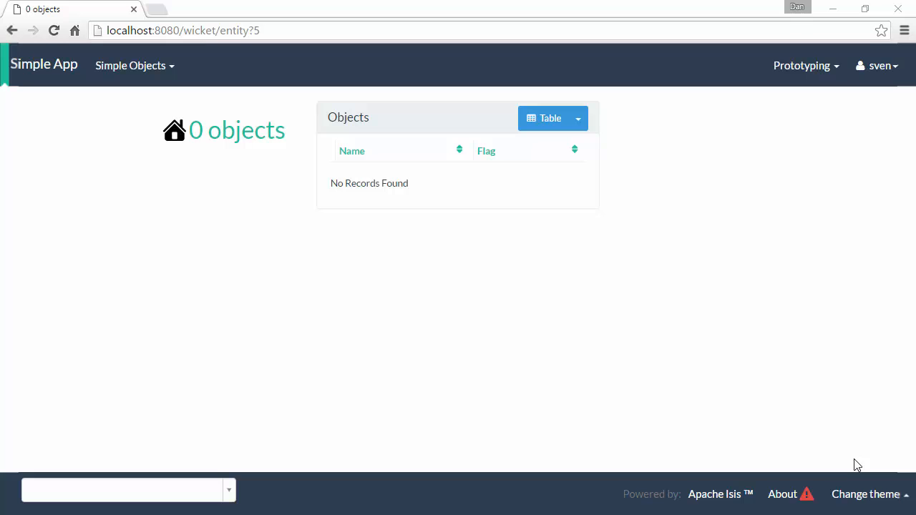
Create an object named Foo, then cancel the refused rename to '!!!Foo'
click(131, 65)
text(Foo)
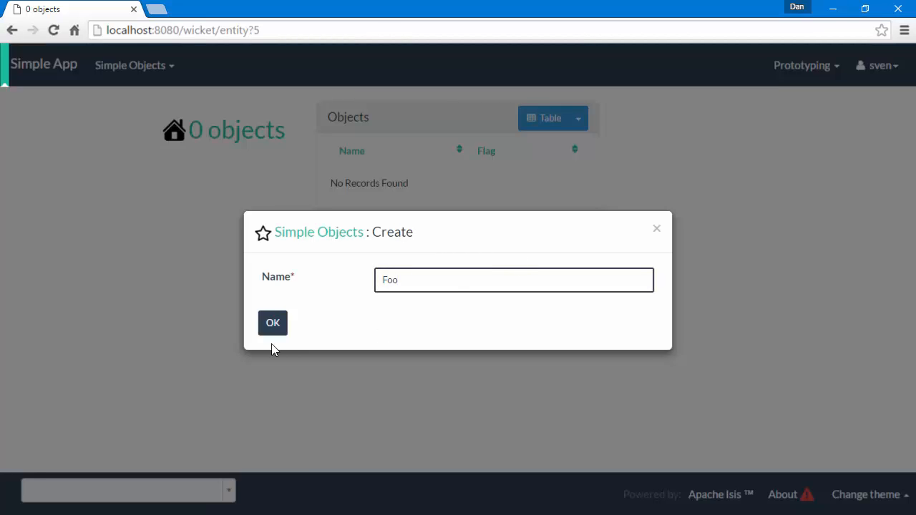
click(272, 322)
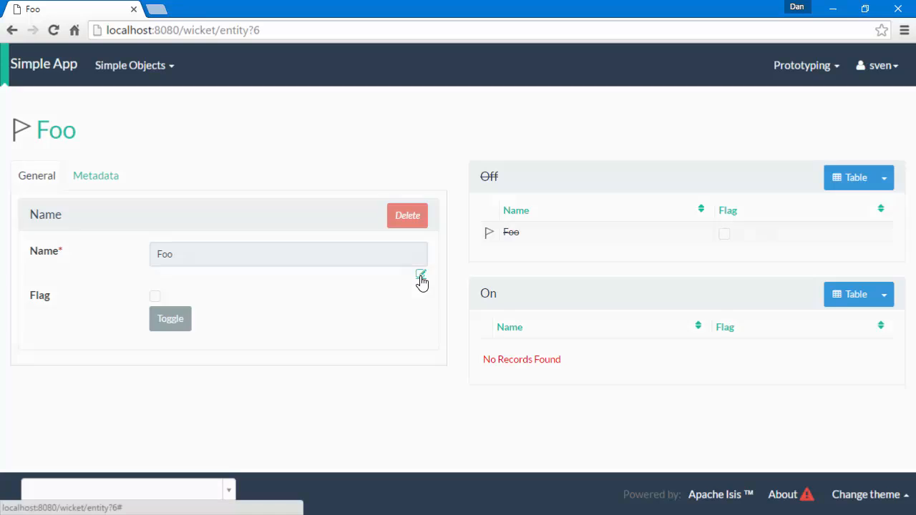
click(421, 276)
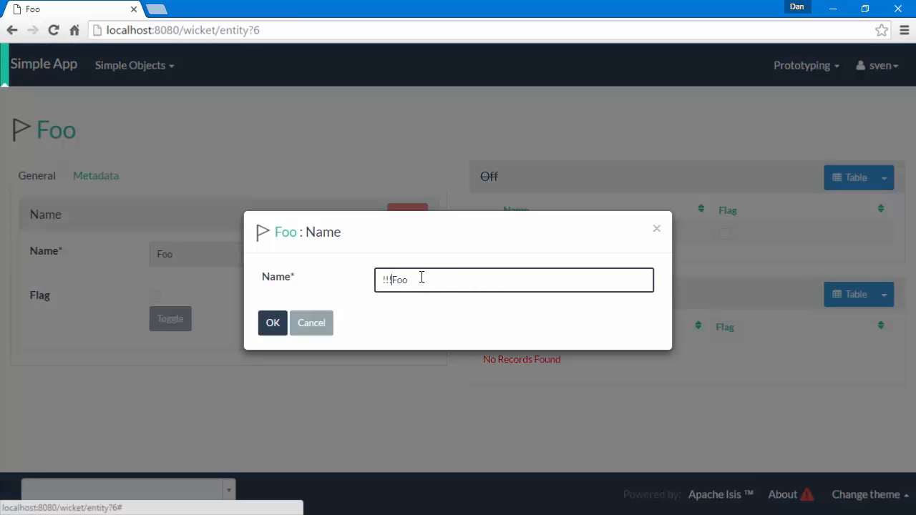
click(272, 323)
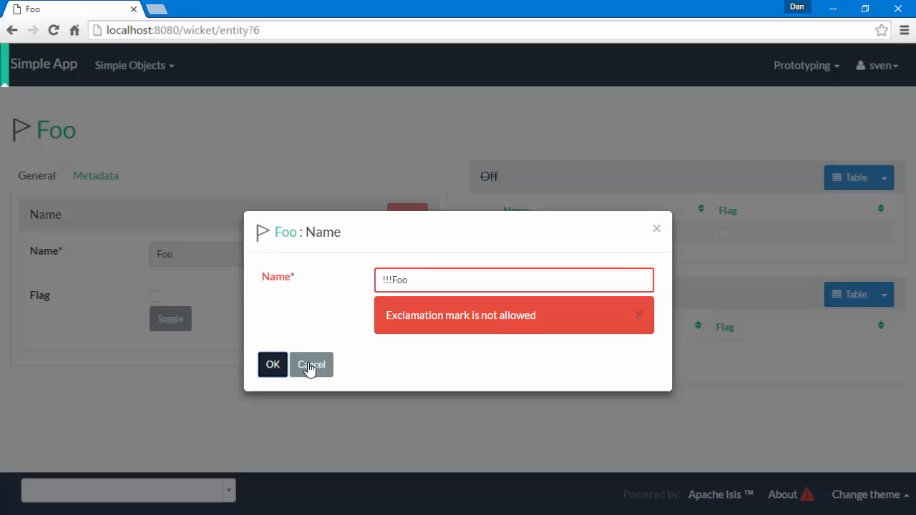
click(311, 365)
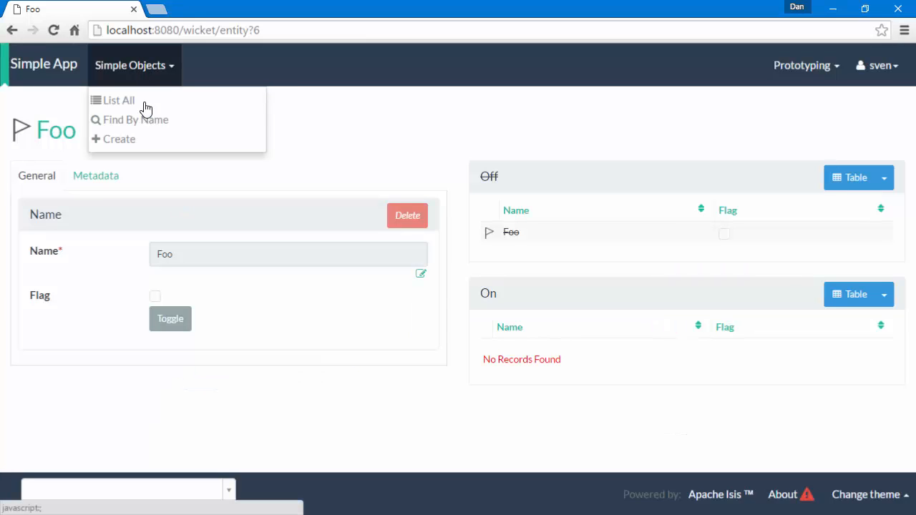
Create an object named 'Bar!!!', then close its name edit dialog without changes
click(119, 138)
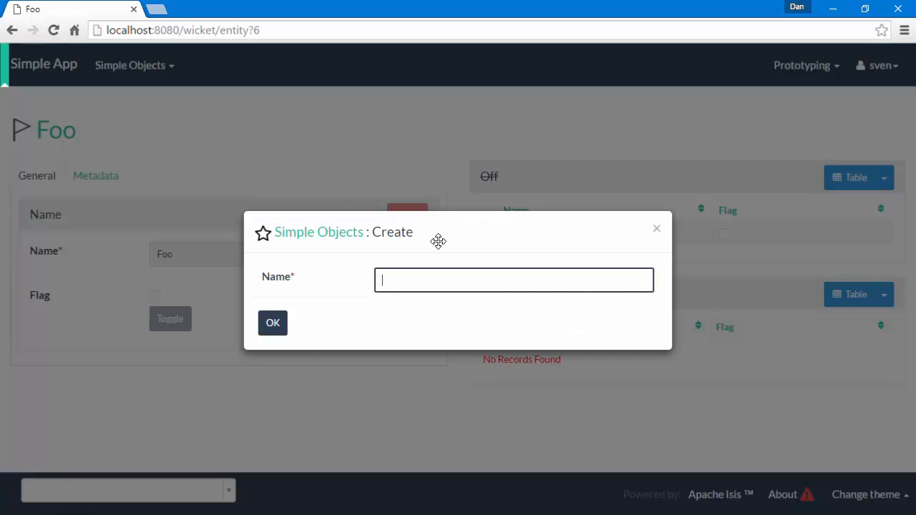
text(Bar!!!)
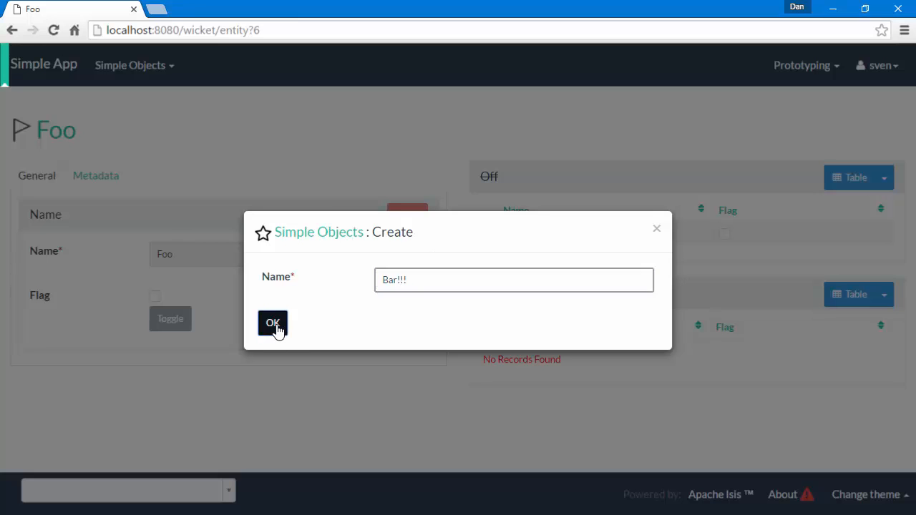
click(272, 323)
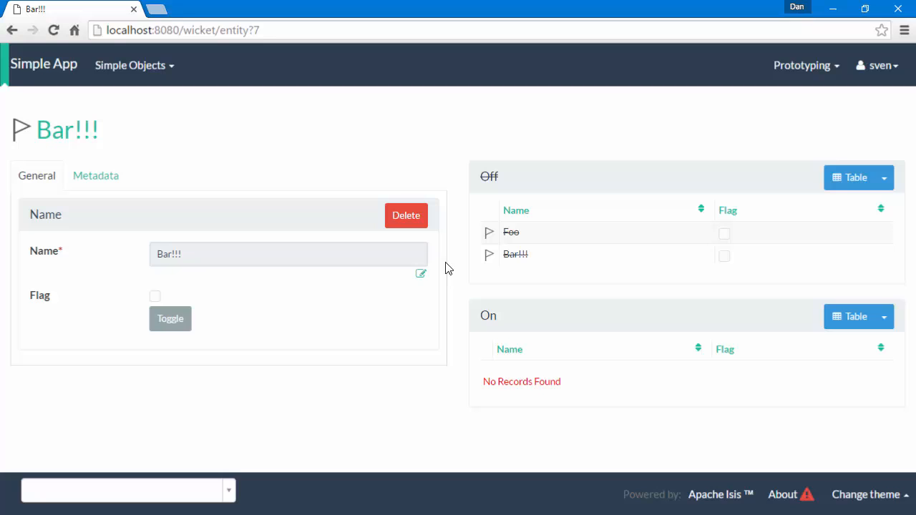
click(421, 274)
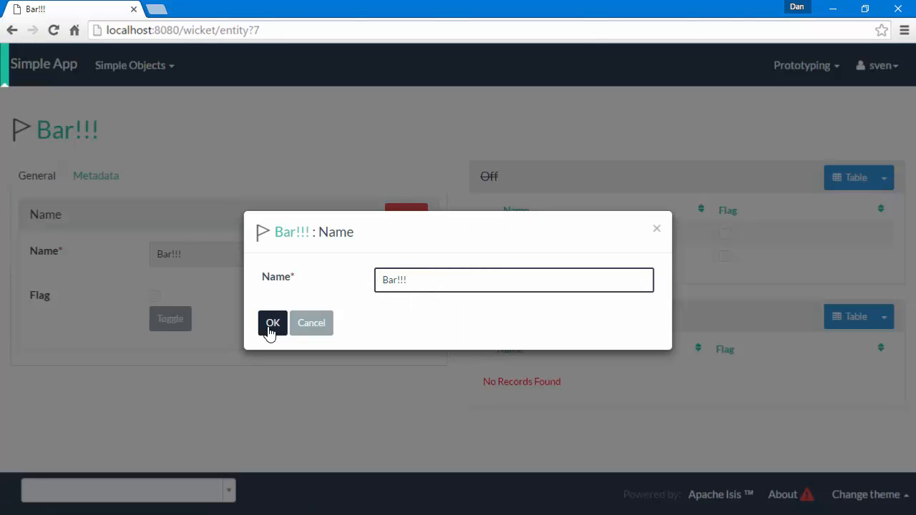
click(273, 322)
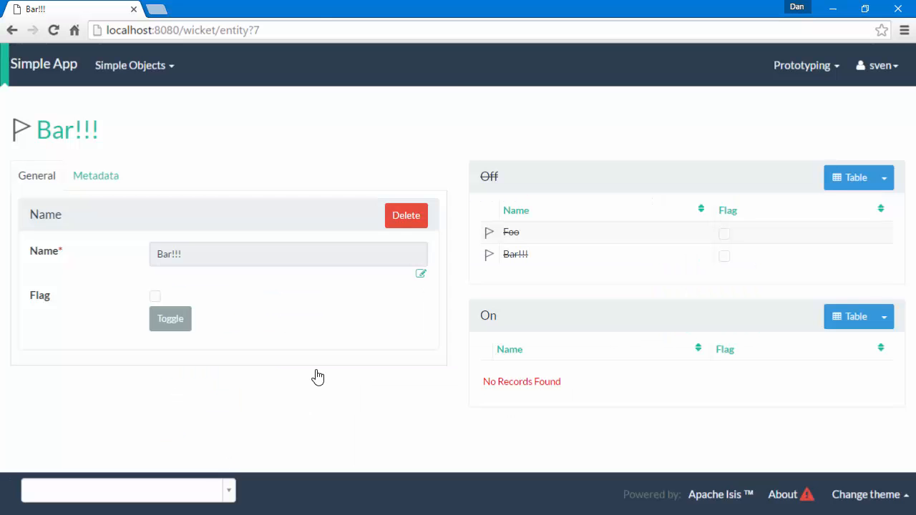
mouse_move(435, 120)
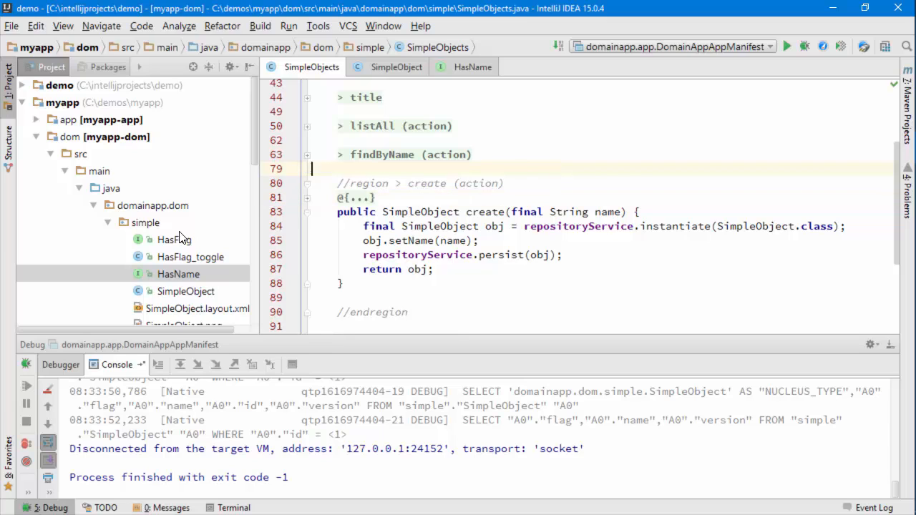
Switch to the SimpleObject source file in the editor
click(396, 67)
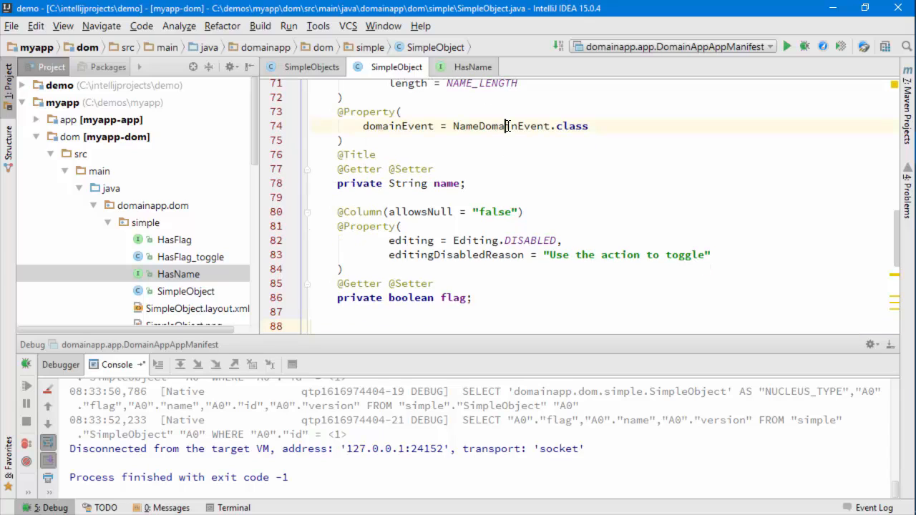
mouse_move(499, 126)
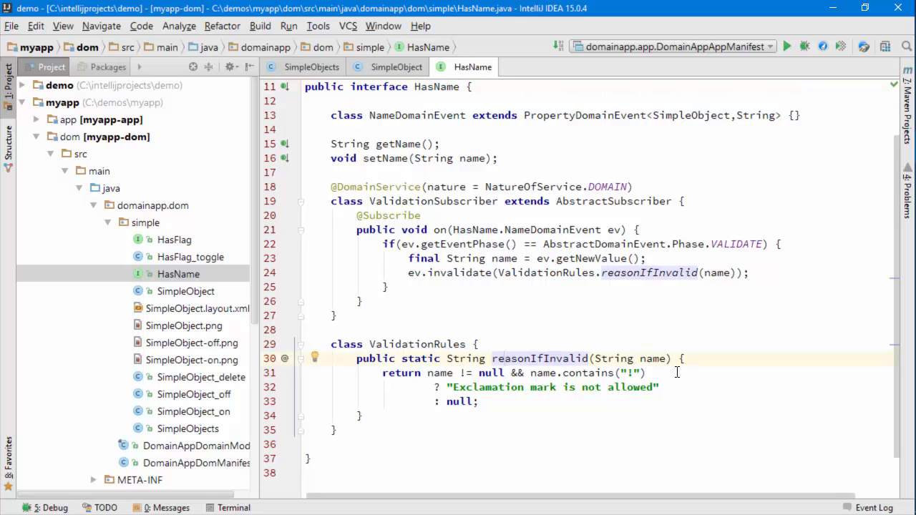
mouse_move(558, 387)
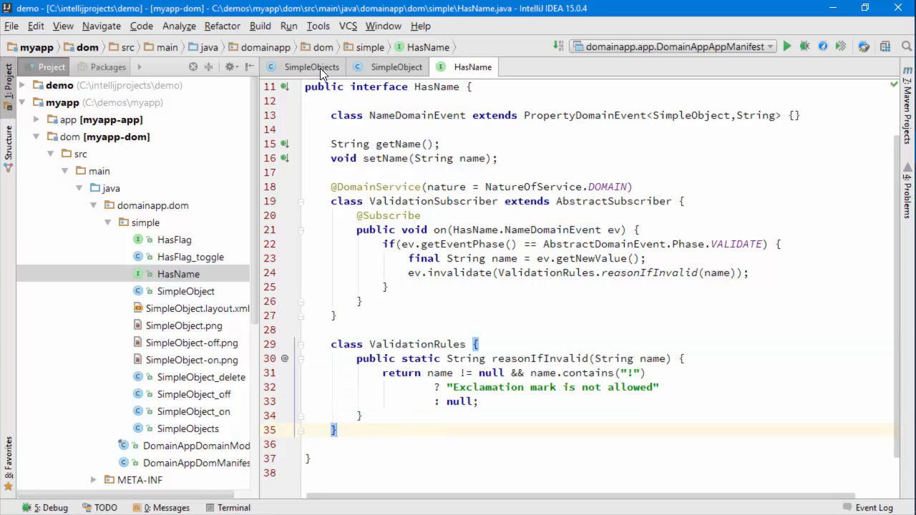
In SimpleObjects, use the isa template for validate0Create(String name) returning HasName.ValidationRules.reasonIfInvalid(name)
click(310, 66)
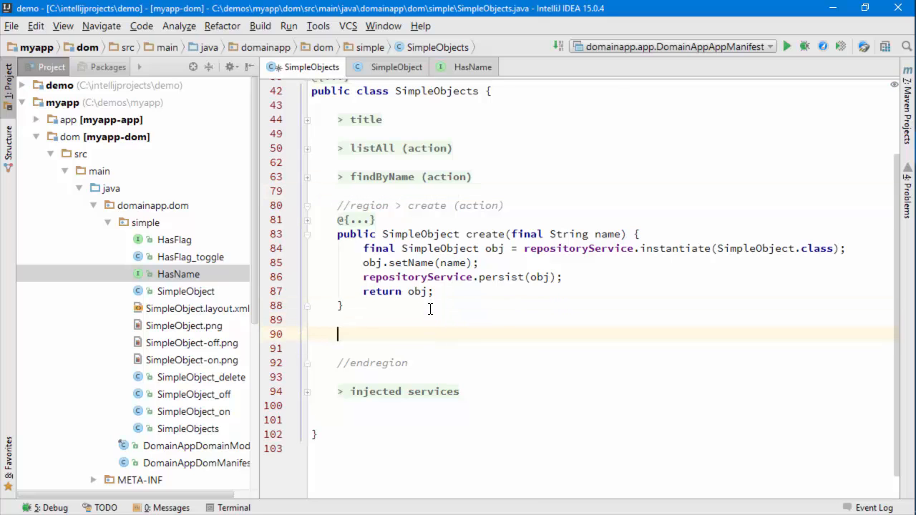
text(isa)
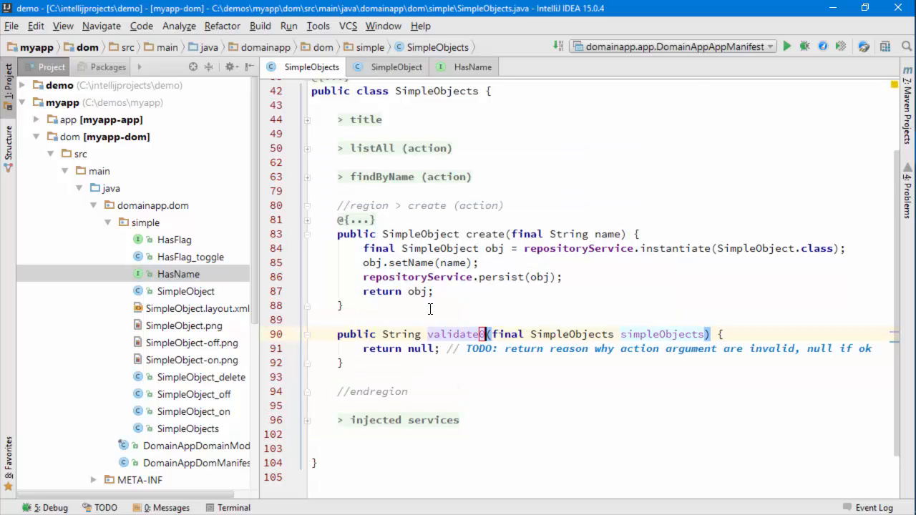
text(Create)
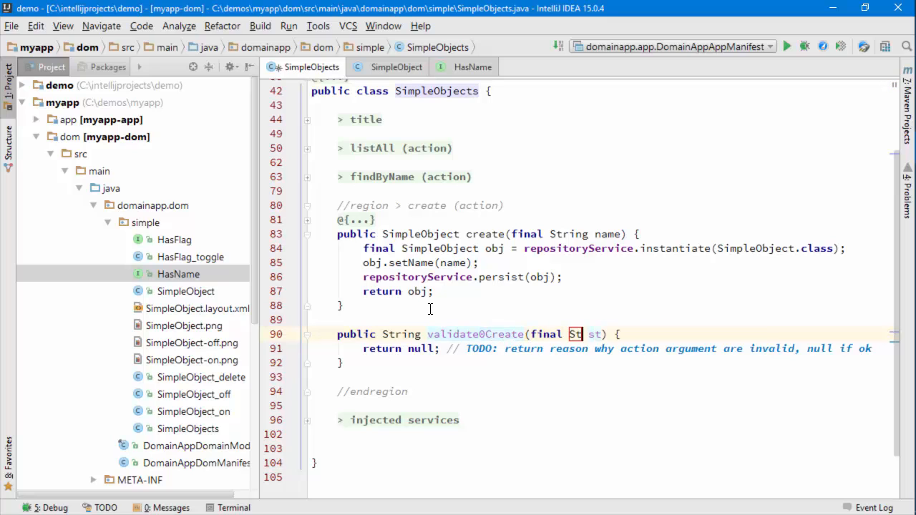
text(String name)
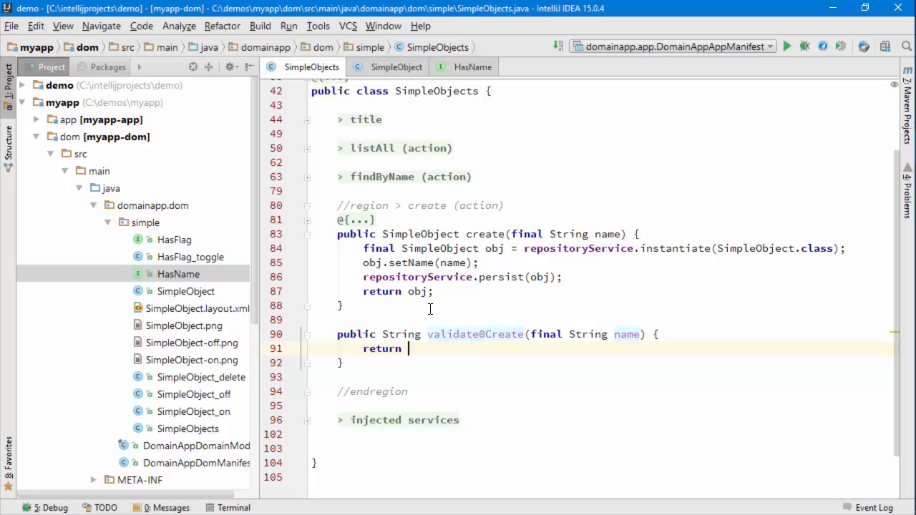
text(HasName.ValidationRules)
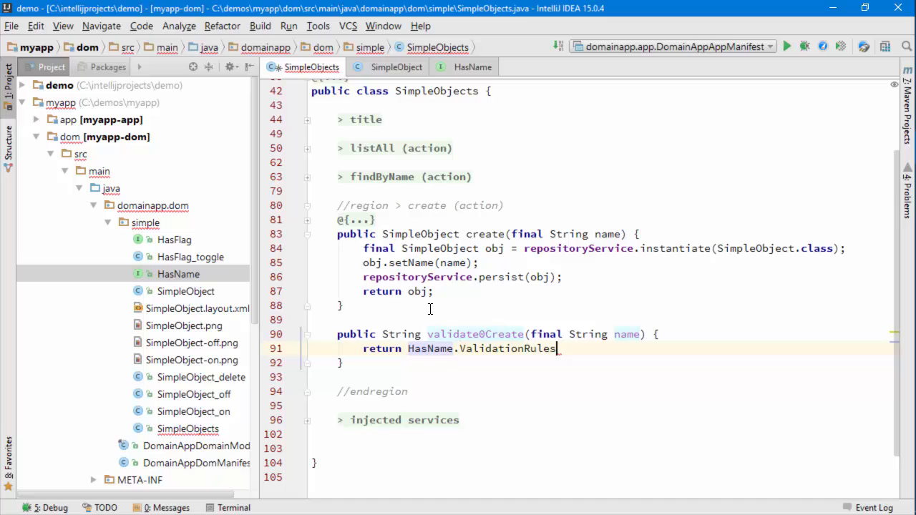
text(.reasonIfInvalid(name);)
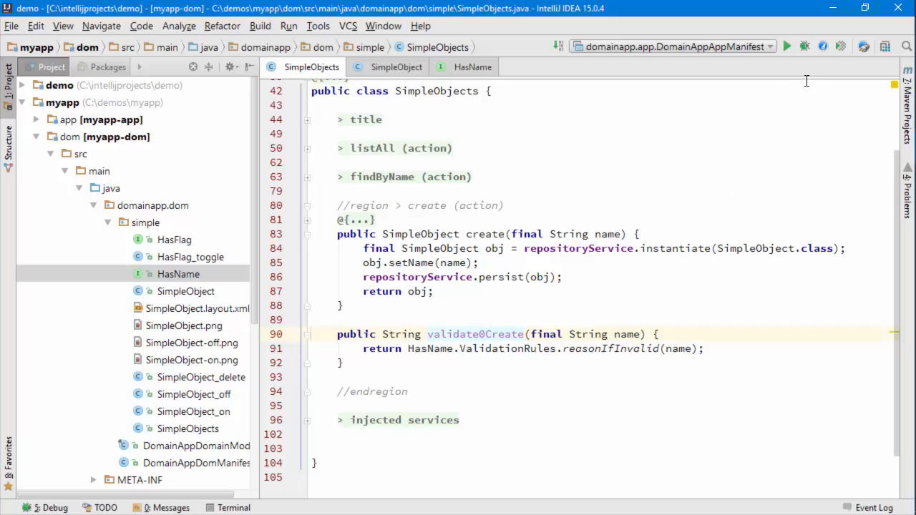
Try creating 'Bar!!!', see it rejected, and submit the corrected name 'Bar'
key(alt+tab)
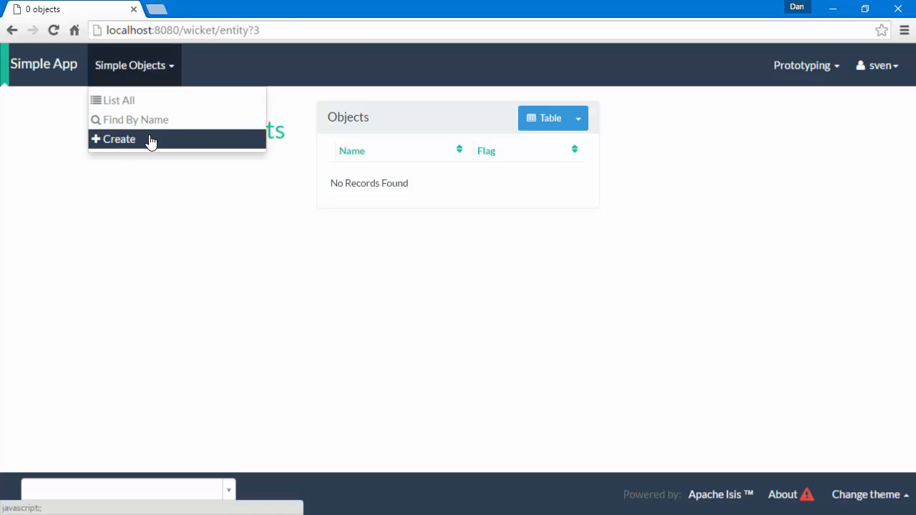
click(119, 138)
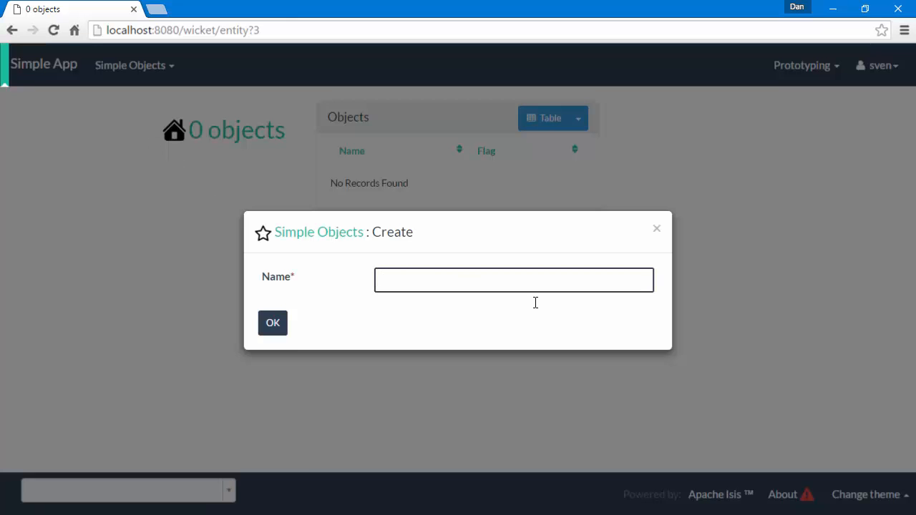
text(Bar!!!)
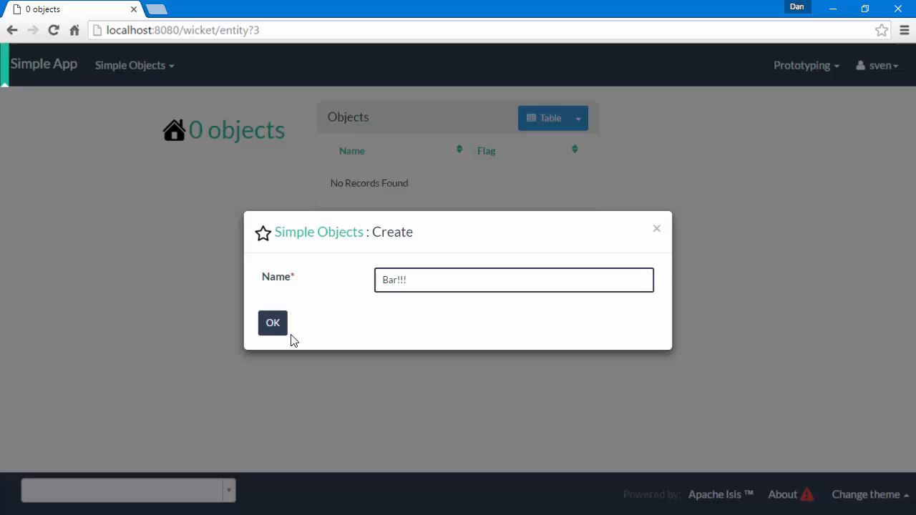
click(272, 323)
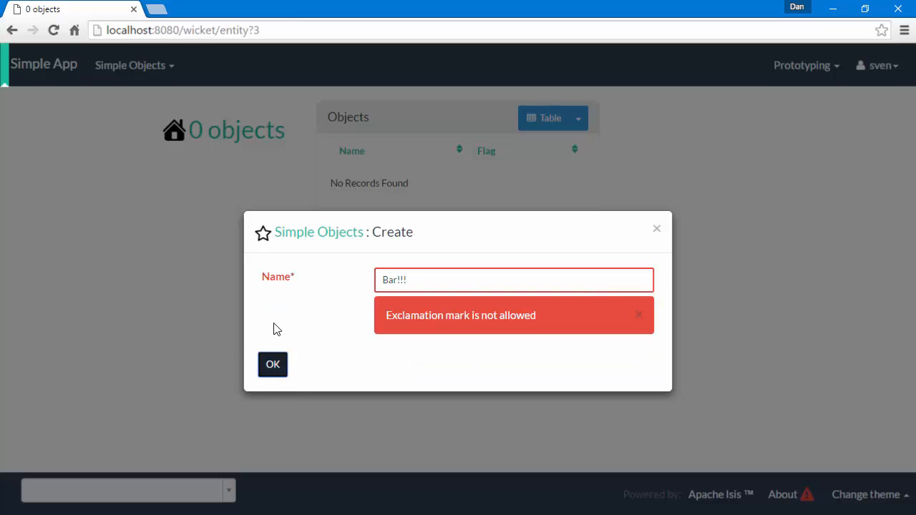
mouse_move(516, 300)
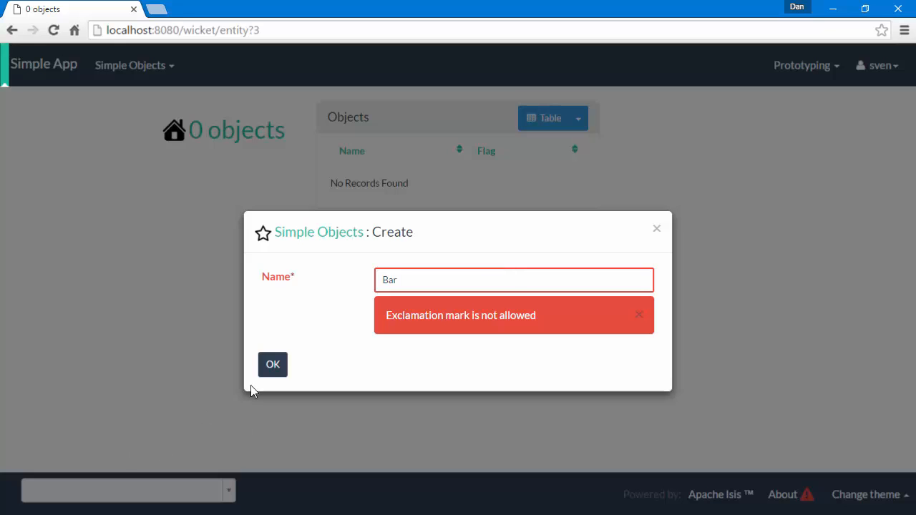
click(273, 364)
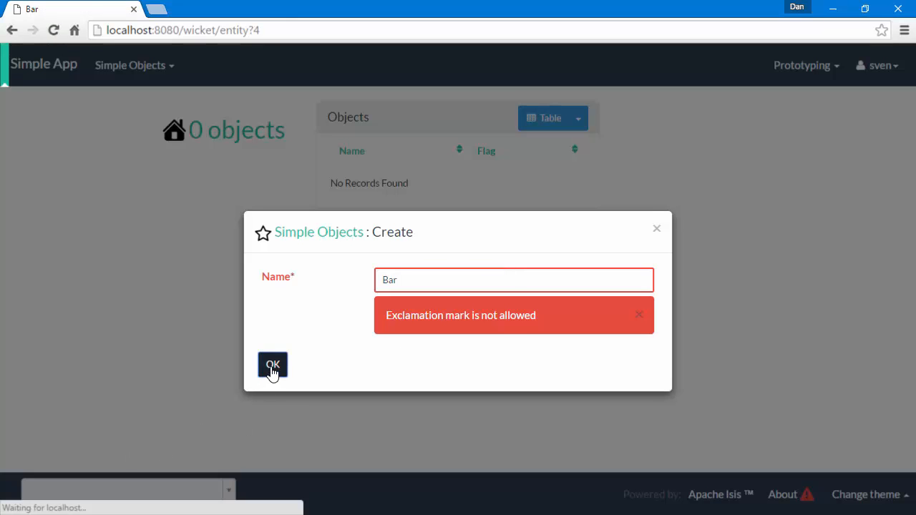